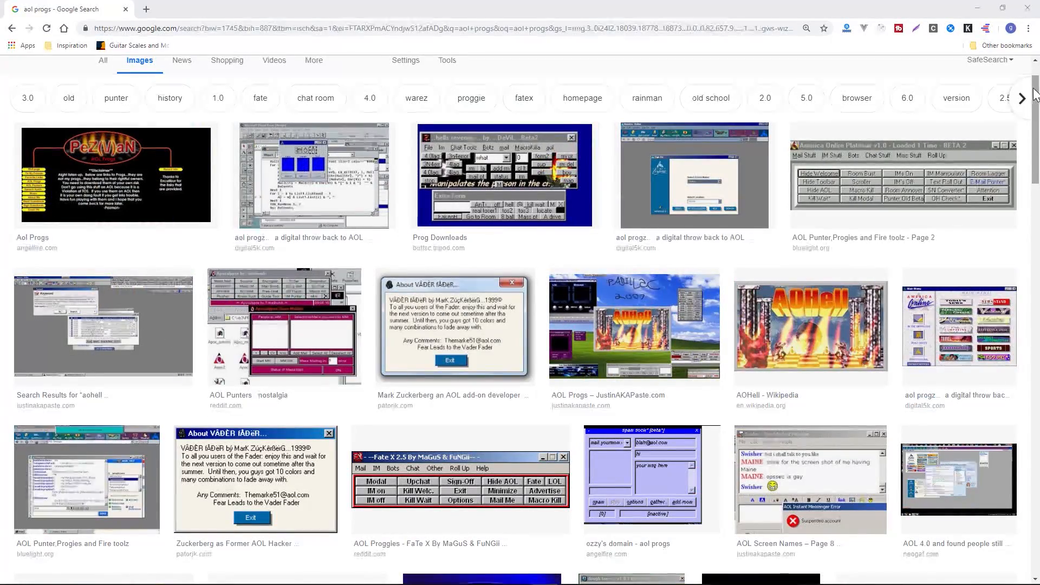
scroll(down, 3)
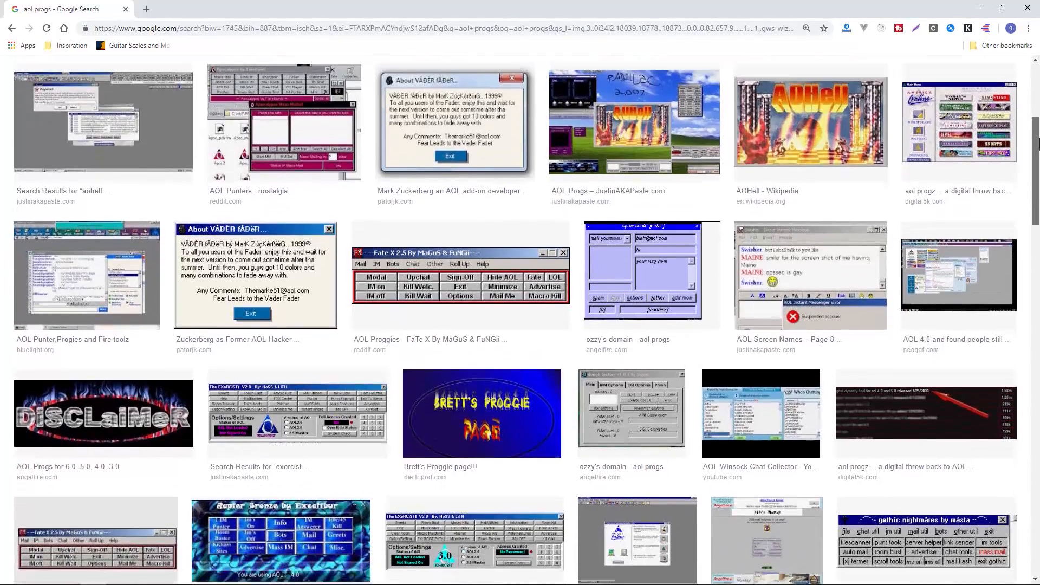